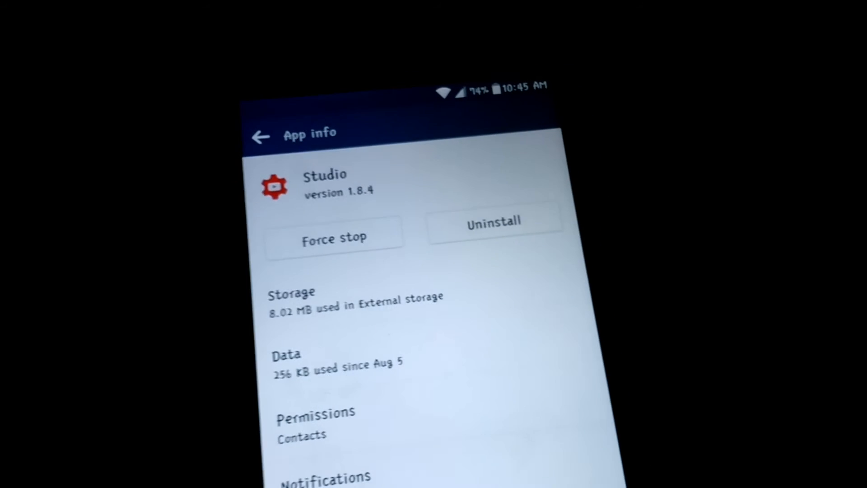
# Return from Studio's App info to the full Apps list showing Studio at 8.02 MB.
pyautogui.click(260, 137)
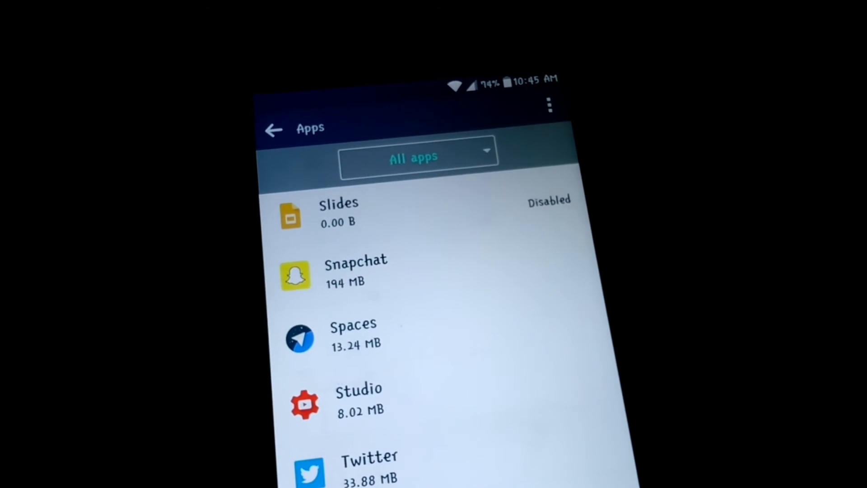
# Navigate to About phone's Software info showing Android 6.0 and version LS770ZV9.
pyautogui.click(273, 129)
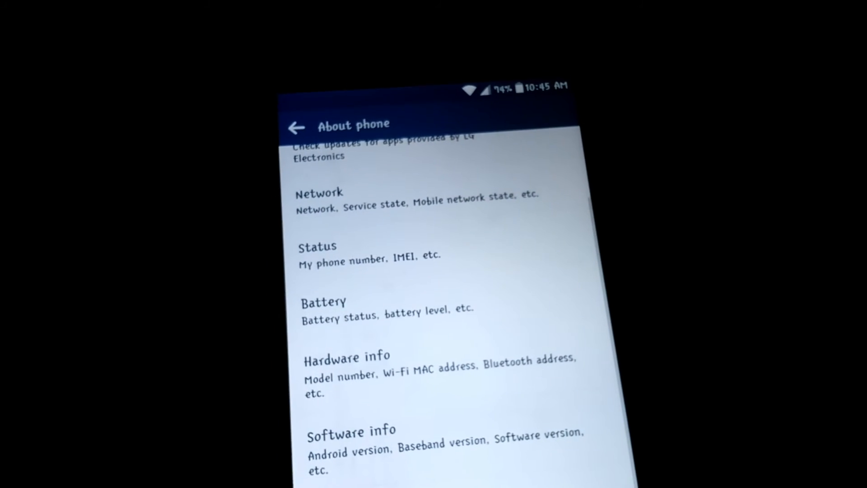
pyautogui.click(351, 442)
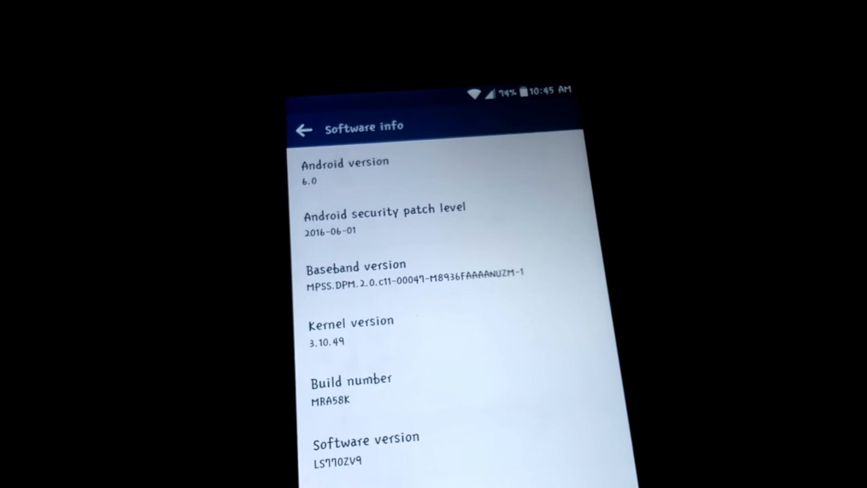